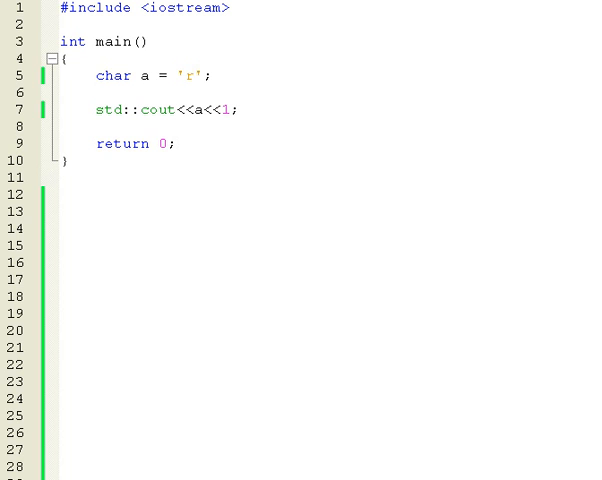
- Set char a to the character value 'r' in the declaration on line 6
{"action": "left_click", "coordinate": [136, 76]}
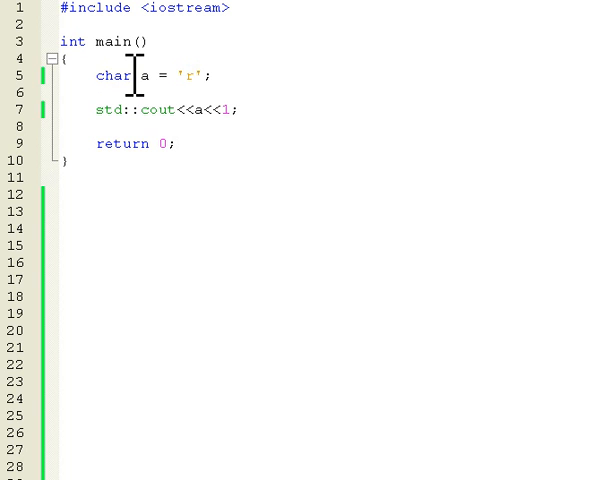
{"action": "double_click", "coordinate": [112, 76]}
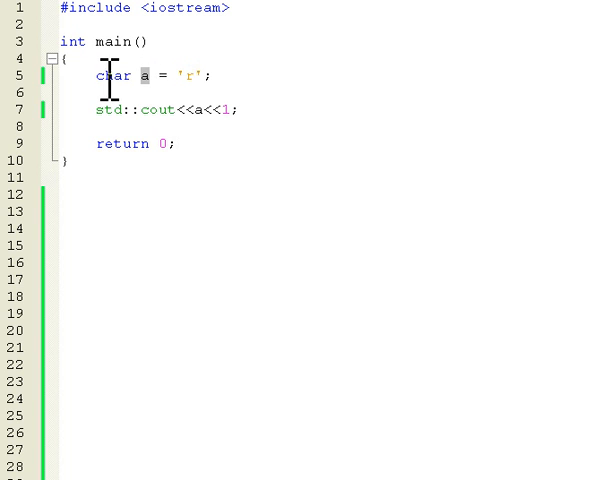
{"action": "double_click", "coordinate": [112, 74]}
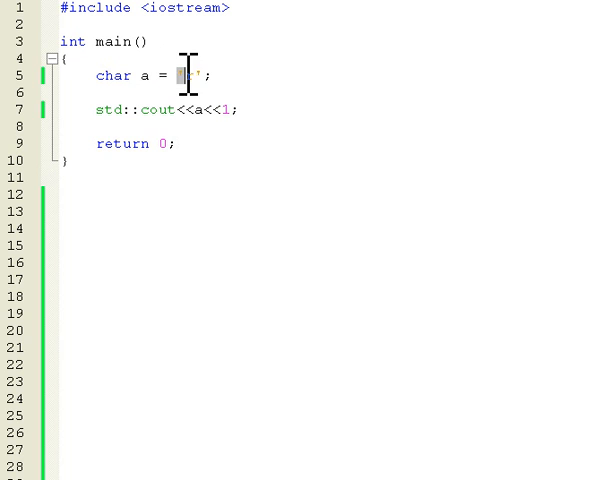
{"action": "type", "text": "r"}
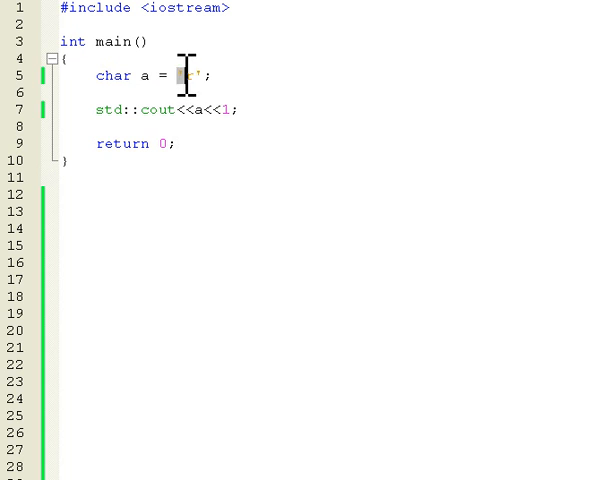
{"action": "type", "text": "r"}
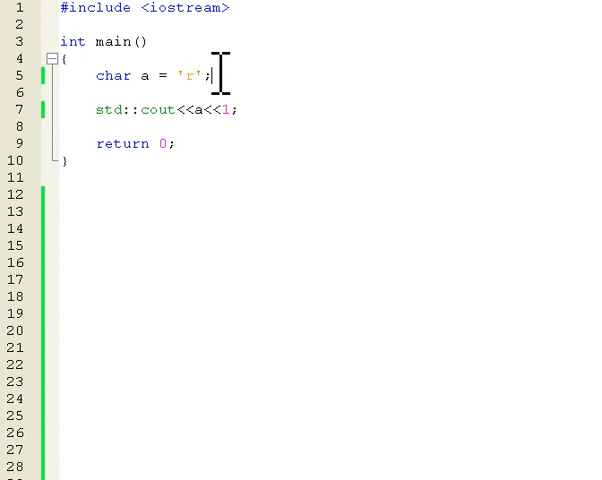
{"action": "double_click", "coordinate": [192, 76]}
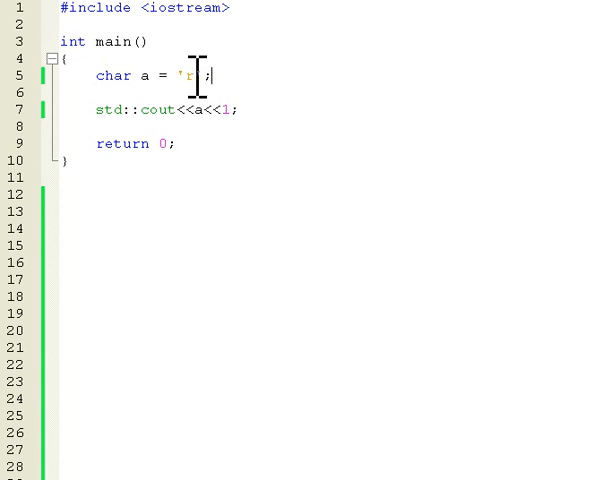
{"action": "double_click", "coordinate": [192, 76]}
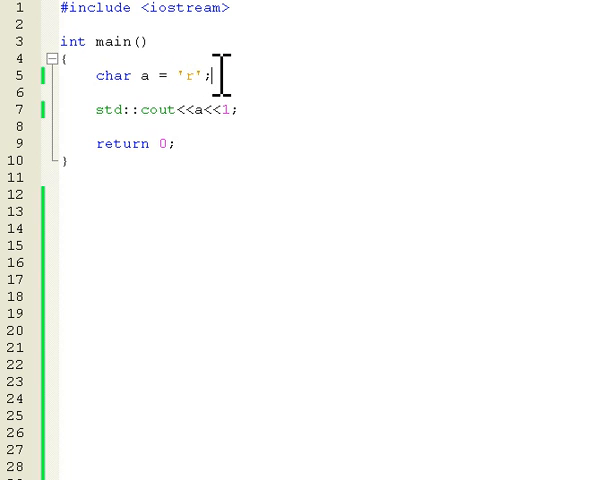
{"action": "mouse_move", "coordinate": [196, 110]}
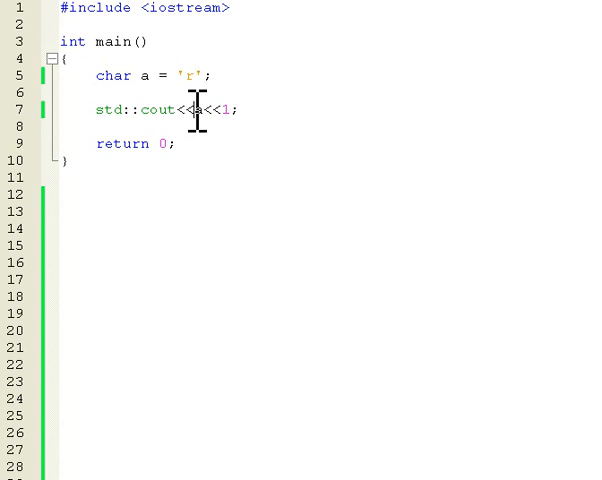
{"action": "mouse_move", "coordinate": [264, 120]}
{"action": "type", "text": "()a; //"}
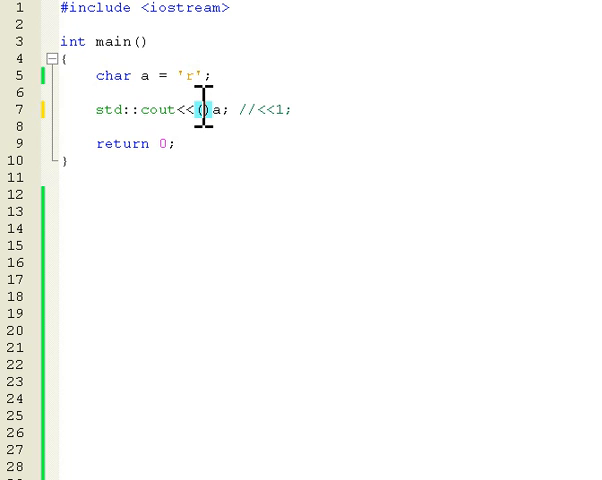
- Make the cout statement print a with <<1 commented out, then build and run
{"action": "type", "text": "(int)a"}
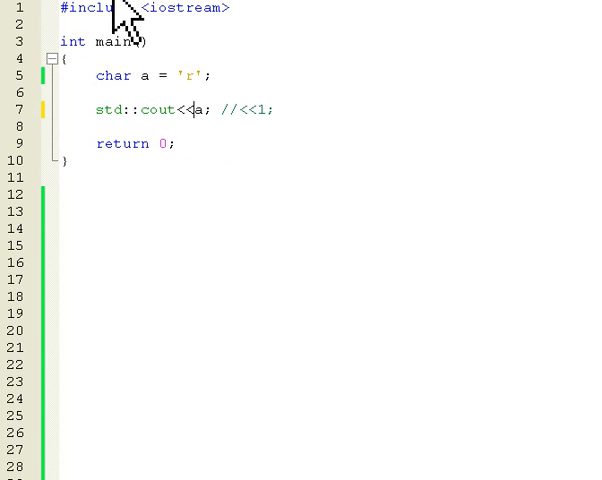
{"action": "double_click", "coordinate": [156, 108]}
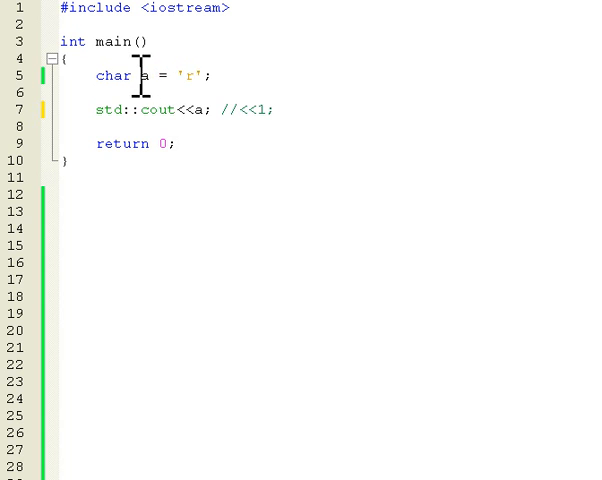
{"action": "double_click", "coordinate": [144, 76]}
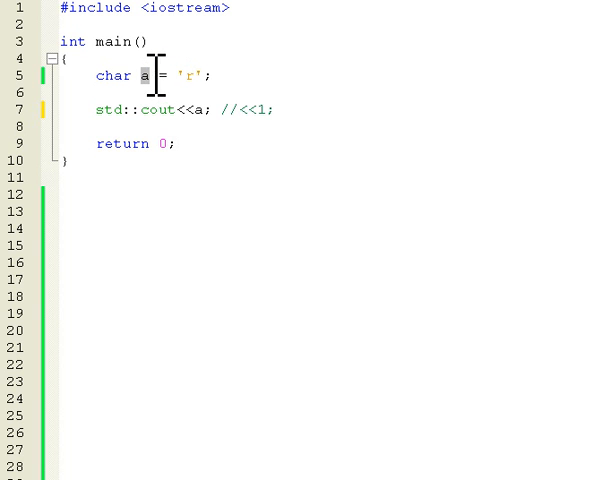
{"action": "left_click", "coordinate": [200, 108]}
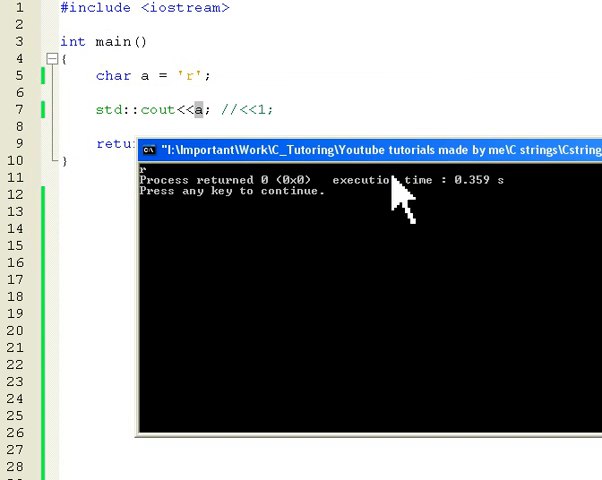
{"action": "mouse_move", "coordinate": [390, 200]}
{"action": "type", "text": "(r)"}
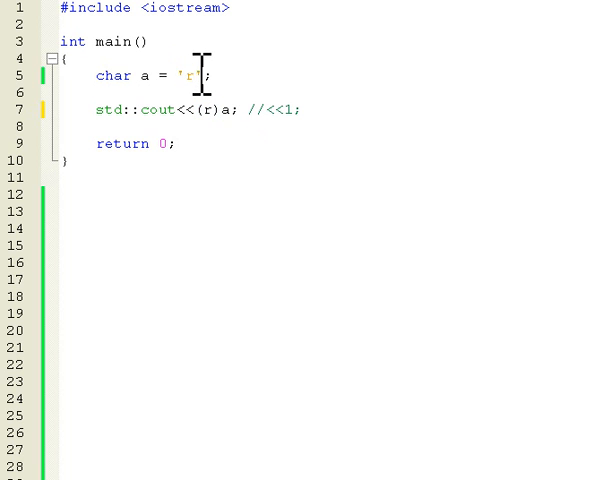
- Edit the char value r and run to see the integer code printed by (int)a
{"action": "double_click", "coordinate": [196, 76]}
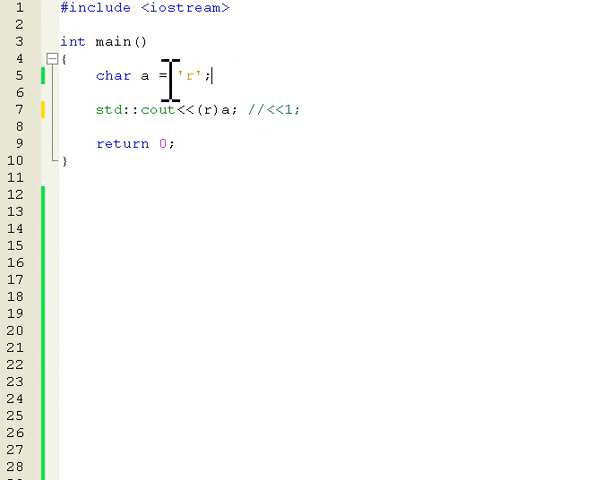
{"action": "double_click", "coordinate": [196, 76]}
{"action": "type", "text": "int"}
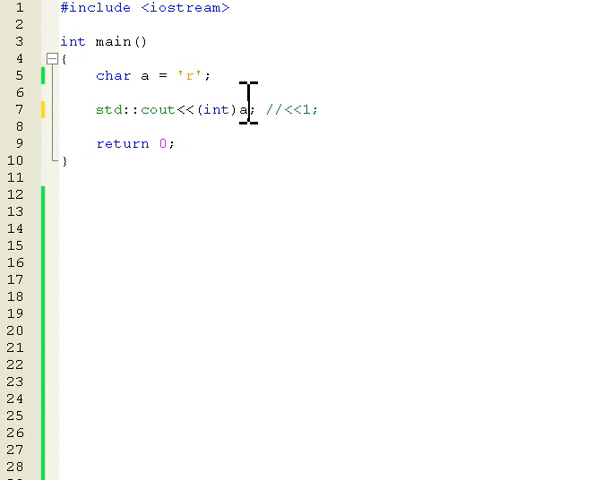
{"action": "key", "text": "Backspace"}
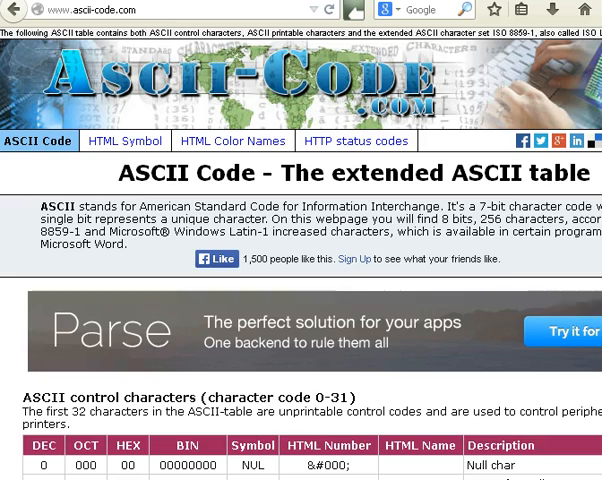
- Scroll the ascii-code.com table down to the lowercase letters row for r
{"action": "scroll", "scroll_direction": "down", "scroll_amount": 3}
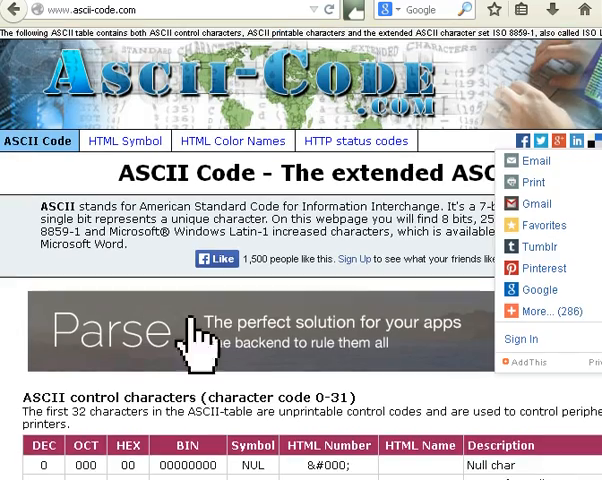
{"action": "mouse_move", "coordinate": [48, 448]}
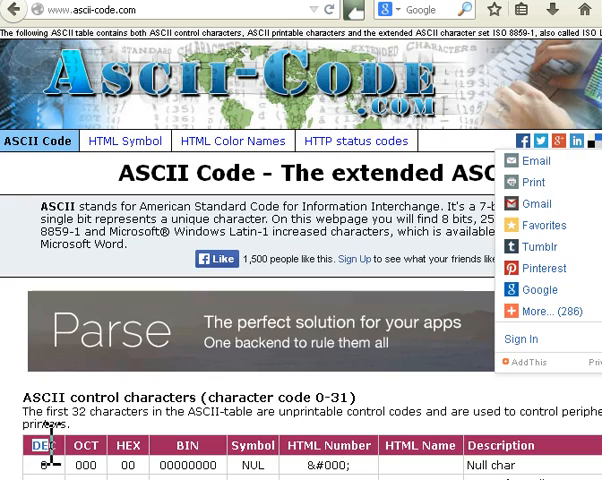
{"action": "scroll", "scroll_direction": "down", "scroll_amount": 3}
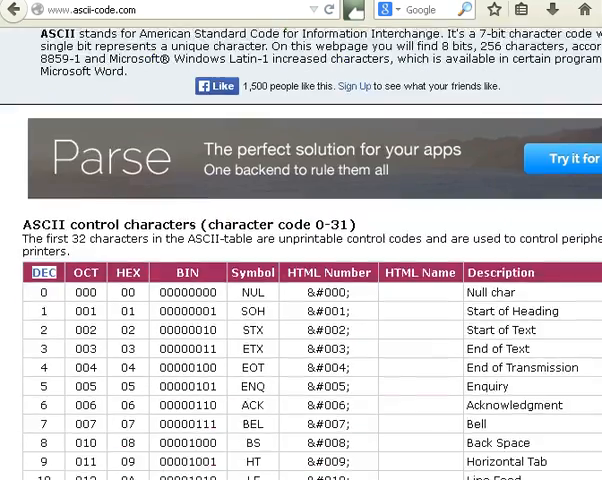
{"action": "scroll", "scroll_direction": "down", "scroll_amount": 3}
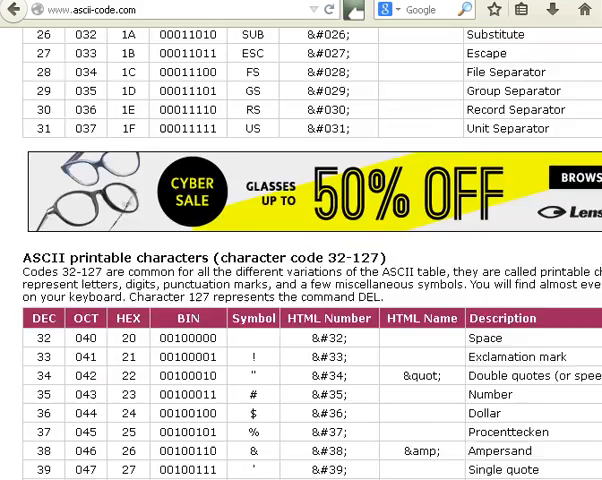
{"action": "scroll", "scroll_direction": "down", "scroll_amount": 3}
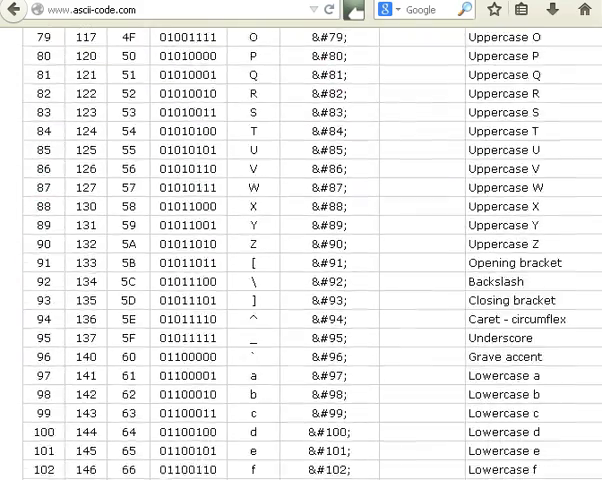
{"action": "scroll", "scroll_direction": "down", "scroll_amount": 3}
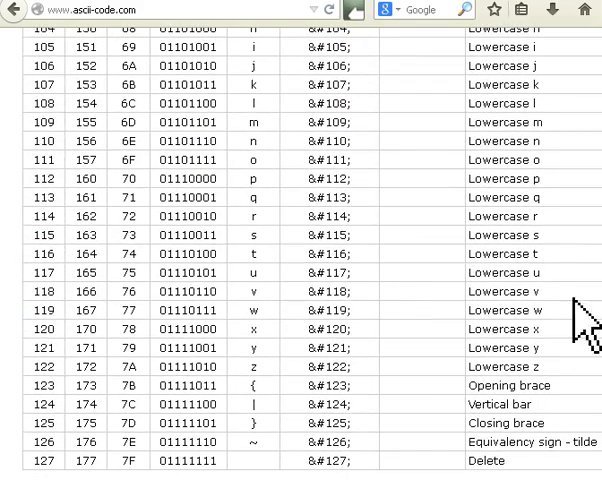
{"action": "double_click", "coordinate": [28, 216]}
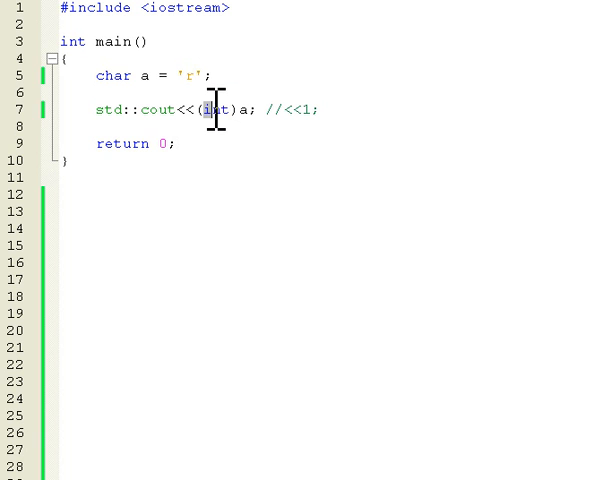
- Remove the (int) cast so cout prints the character a directly
{"action": "double_click", "coordinate": [216, 110]}
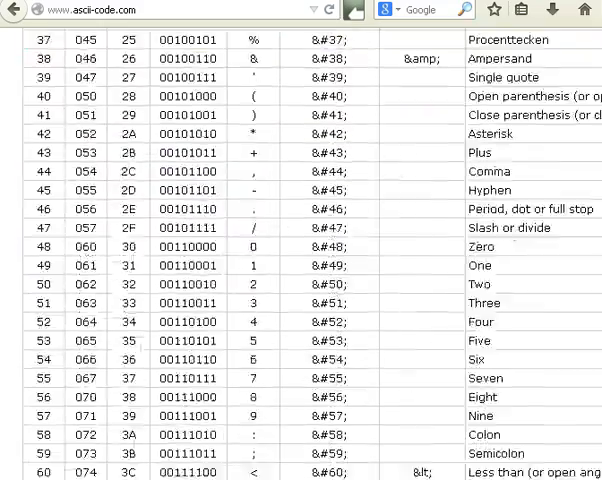
- Scroll the ASCII table to the lowercase letter rows, codes 90 to 113
{"action": "scroll", "scroll_direction": "up", "scroll_amount": 3}
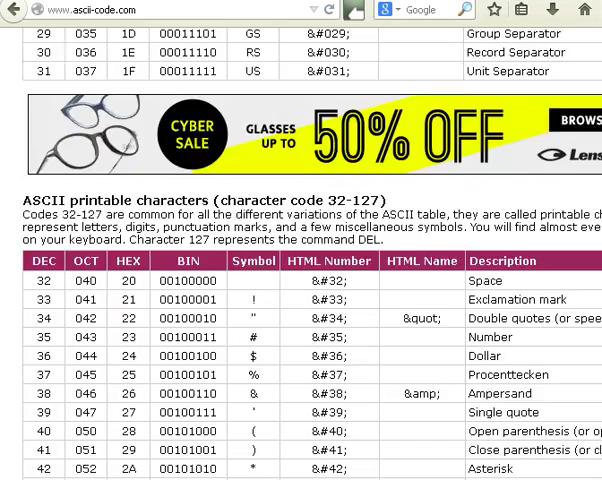
{"action": "scroll", "scroll_direction": "down", "scroll_amount": 3}
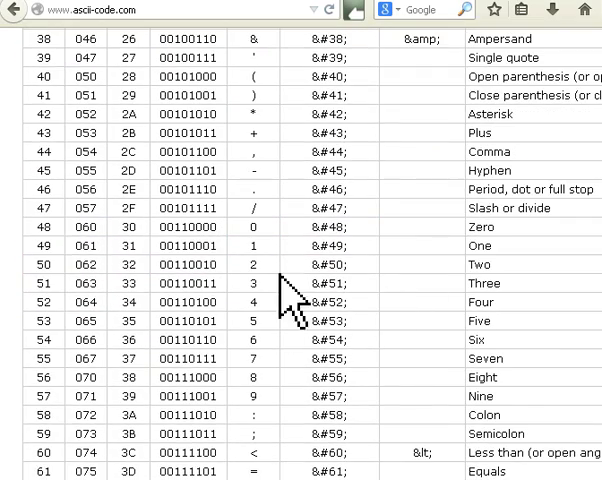
{"action": "scroll", "scroll_direction": "down", "scroll_amount": 3}
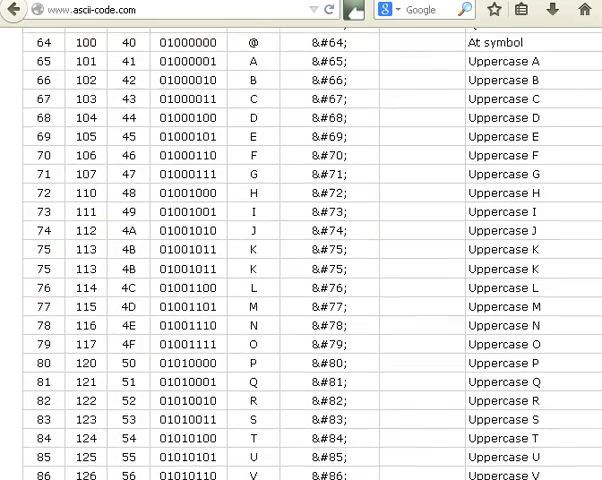
{"action": "scroll", "scroll_direction": "down", "scroll_amount": 3}
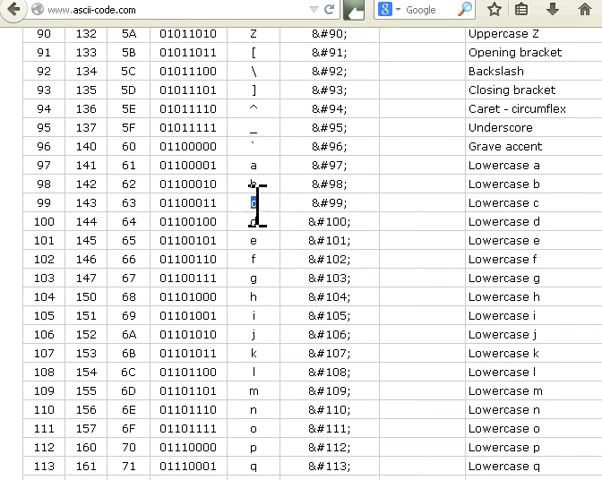
{"action": "mouse_move", "coordinate": [258, 360]}
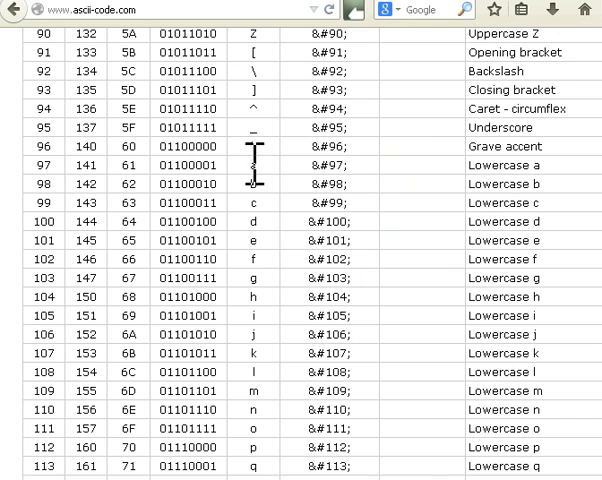
{"action": "mouse_move", "coordinate": [56, 176]}
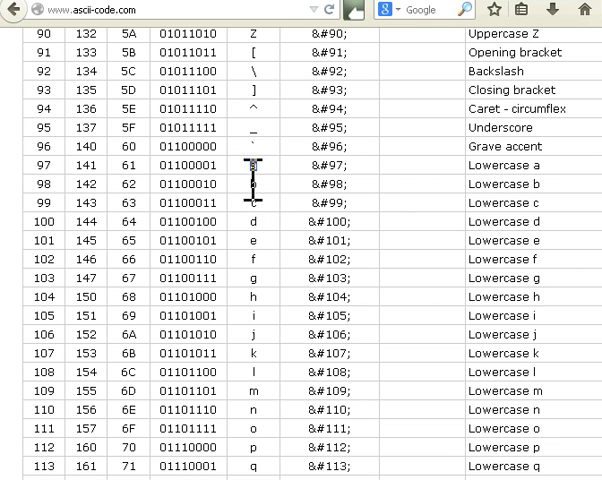
- Scroll the ASCII table back up to the digit rows 0–9 (decimal 48–57)
{"action": "scroll", "scroll_direction": "up", "scroll_amount": 3}
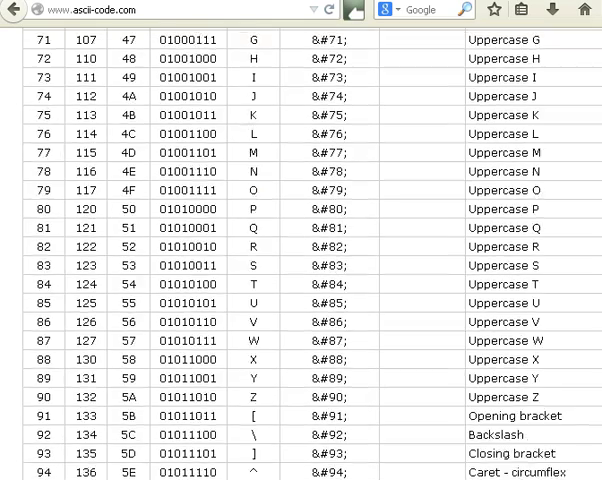
{"action": "scroll", "scroll_direction": "up", "scroll_amount": 3}
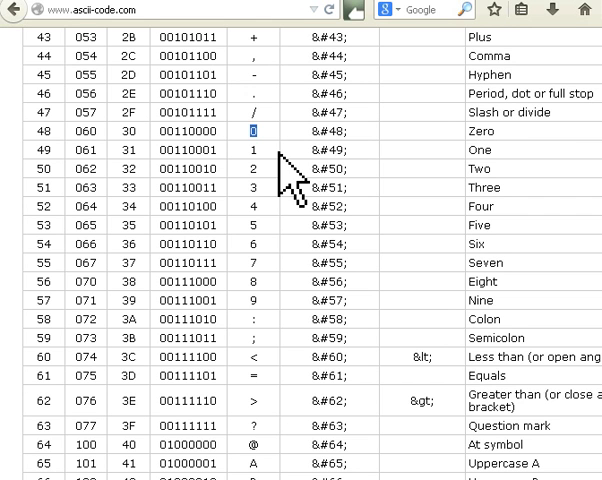
{"action": "mouse_move", "coordinate": [252, 136]}
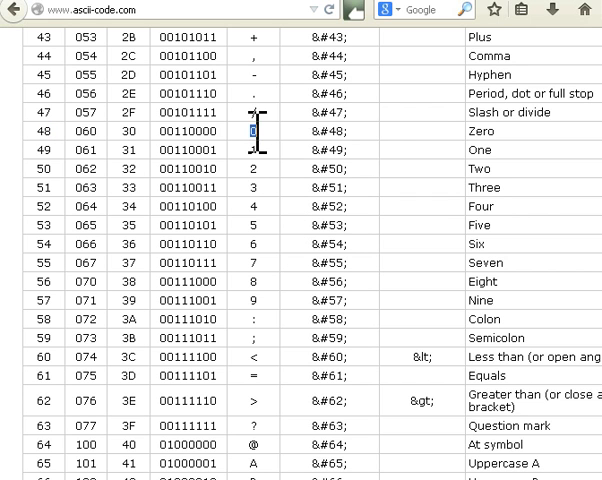
{"action": "mouse_move", "coordinate": [278, 180]}
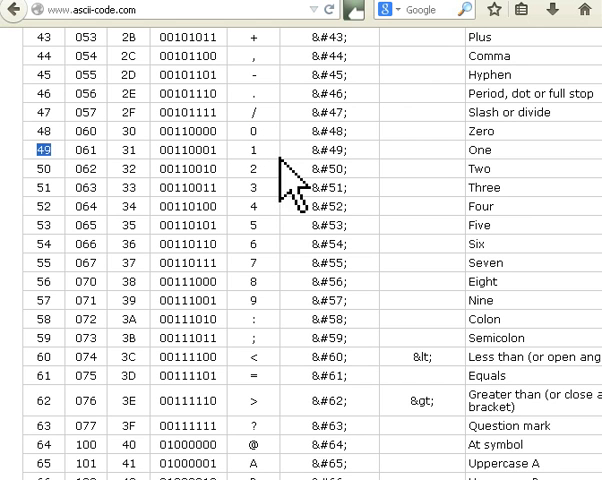
{"action": "mouse_move", "coordinate": [262, 164]}
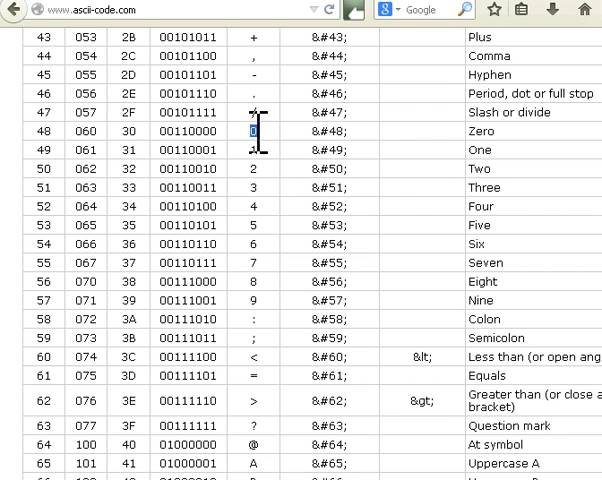
{"action": "mouse_move", "coordinate": [256, 180]}
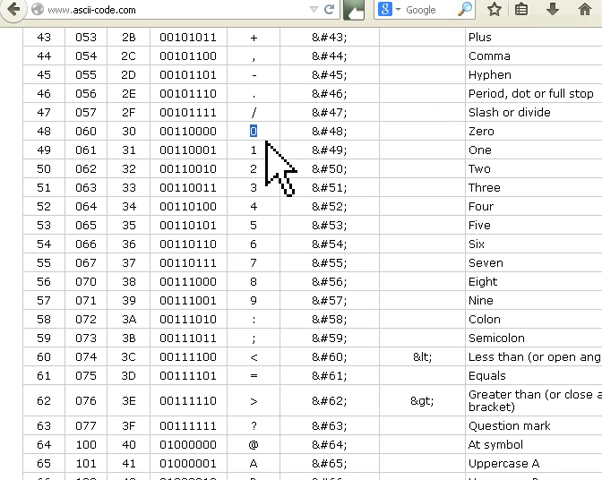
{"action": "mouse_move", "coordinate": [258, 178]}
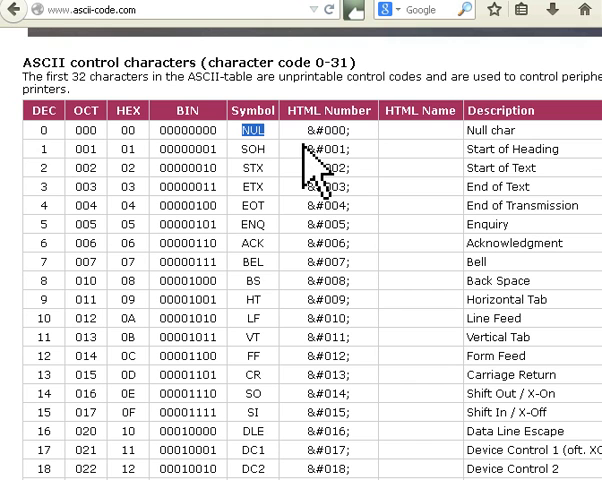
{"action": "mouse_move", "coordinate": [468, 120]}
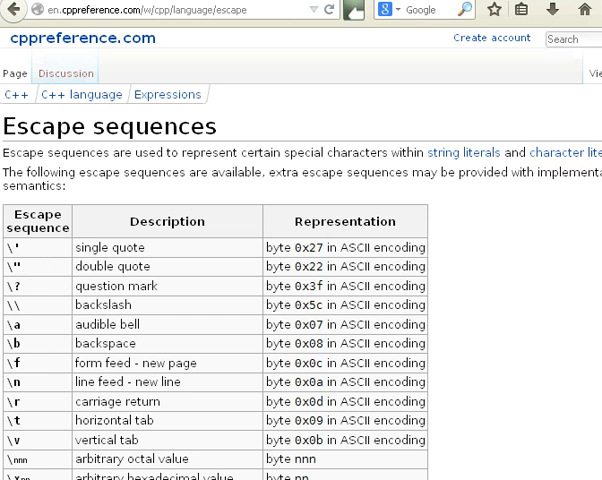
- Scroll the cppreference escape sequences page to the octal, hex and Unicode rows
{"action": "scroll", "scroll_direction": "down", "scroll_amount": 3}
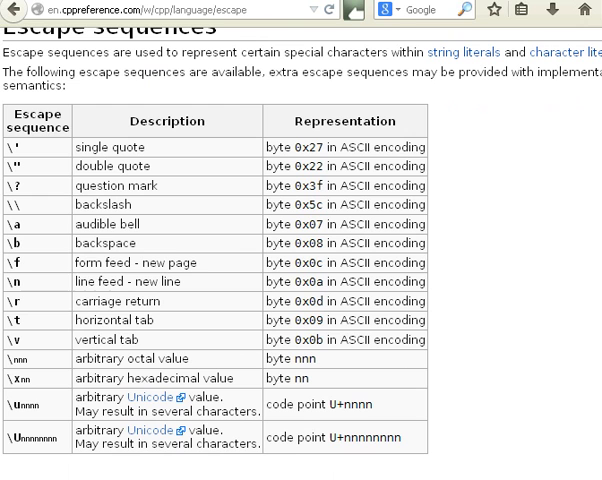
{"action": "mouse_move", "coordinate": [186, 376]}
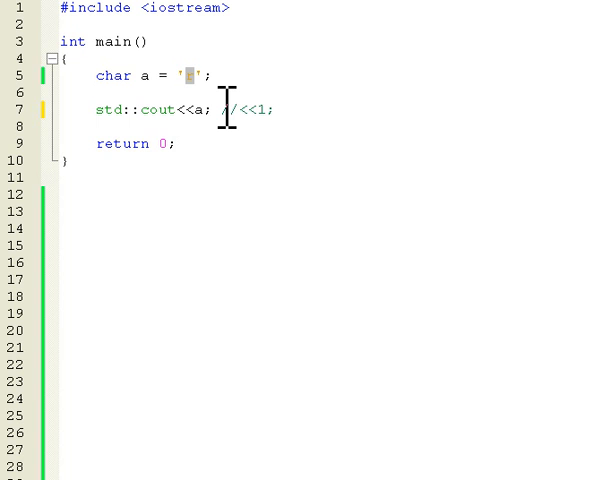
- Change the char literal to the tab escape '\t' and run the program
{"action": "type", "text": "\\t"}
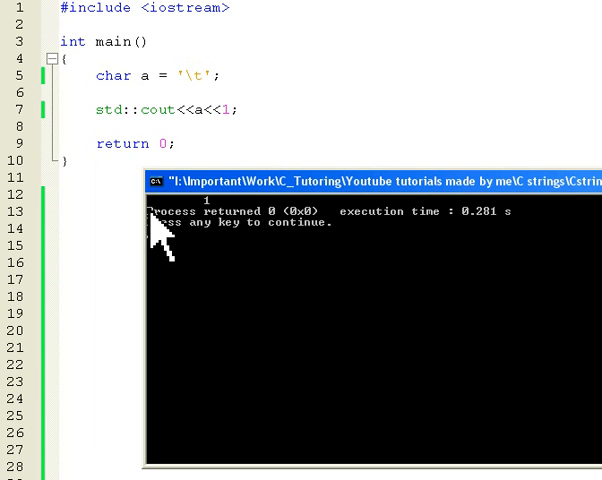
{"action": "mouse_move", "coordinate": [210, 236]}
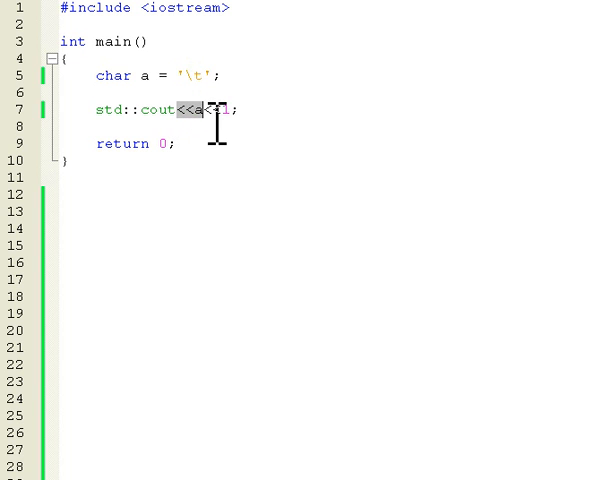
- Extend the cout statement to std::cout<<a<<a<<1 and run again
{"action": "type", "text": "<<a<<"}
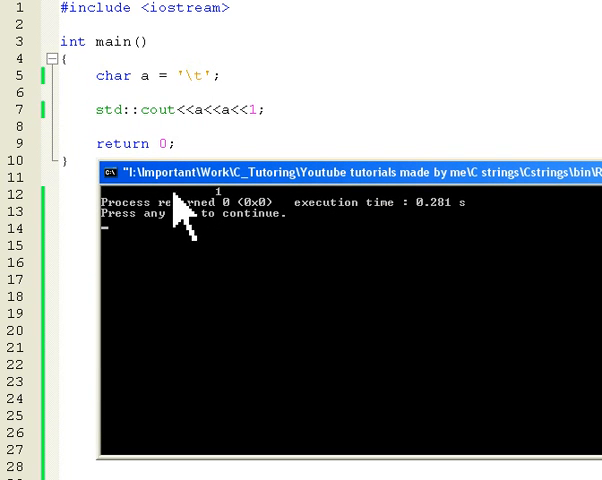
{"action": "mouse_move", "coordinate": [218, 216]}
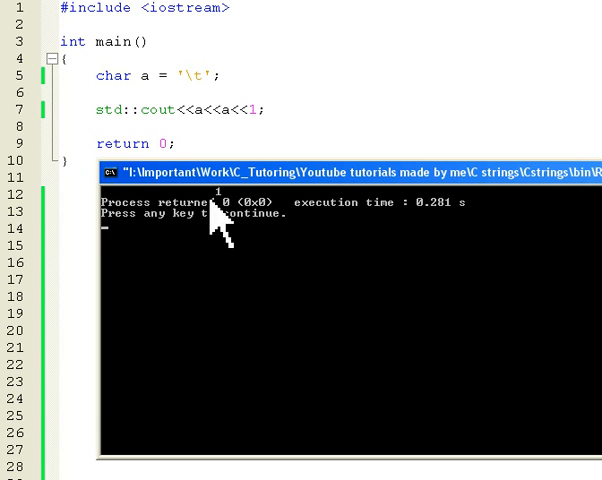
{"action": "mouse_move", "coordinate": [228, 220]}
{"action": "type", "text": "char b = 'H';"}
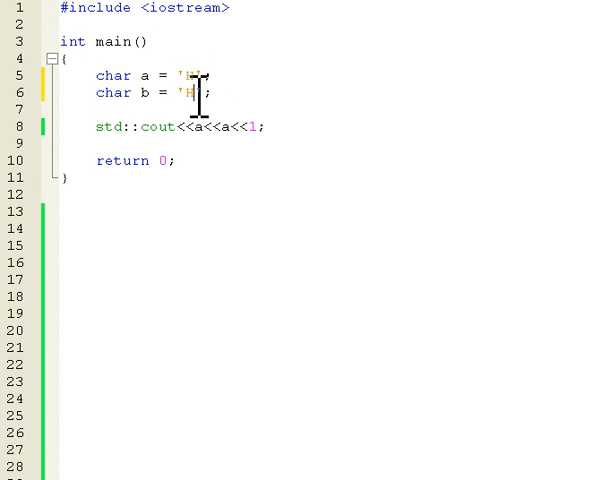
{"action": "mouse_move", "coordinate": [200, 136]}
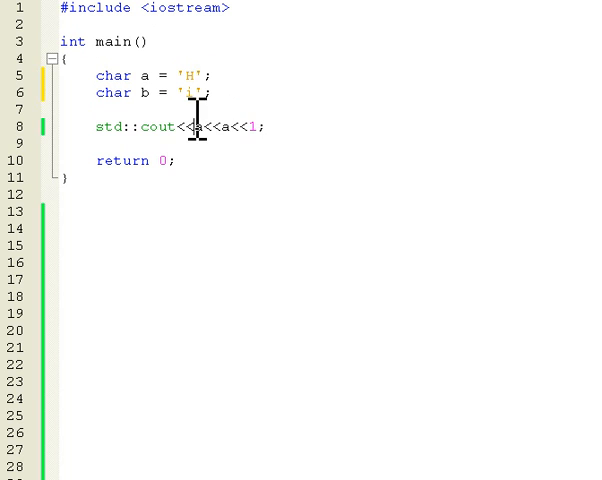